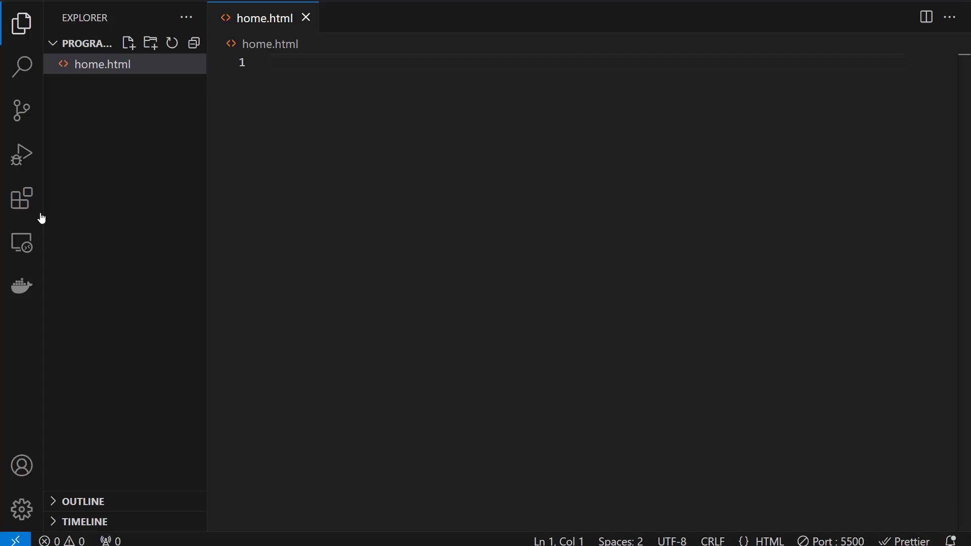
Search the Extensions marketplace for 'bootstrap 5' to find Bootstrap 5 Quick Snippets
left_click(22, 199)
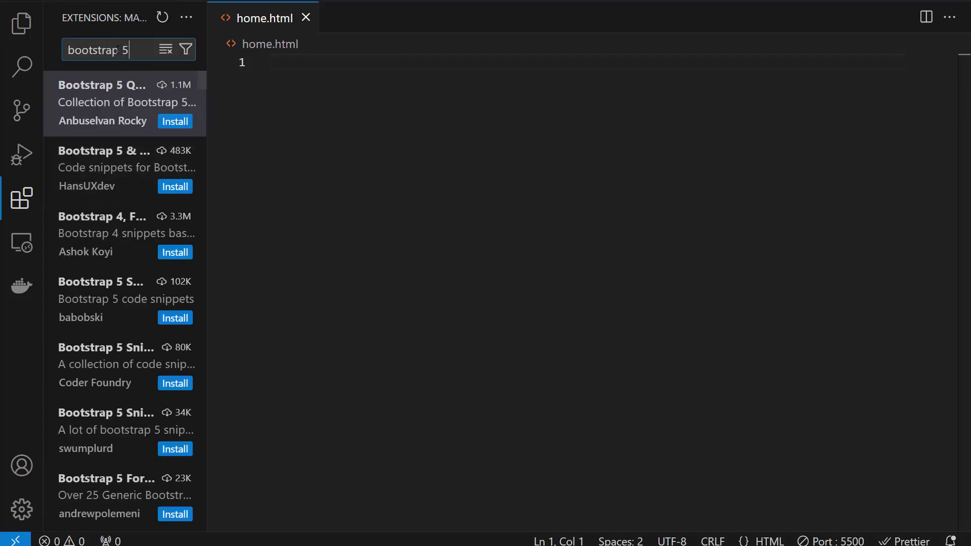
double_click(123, 50)
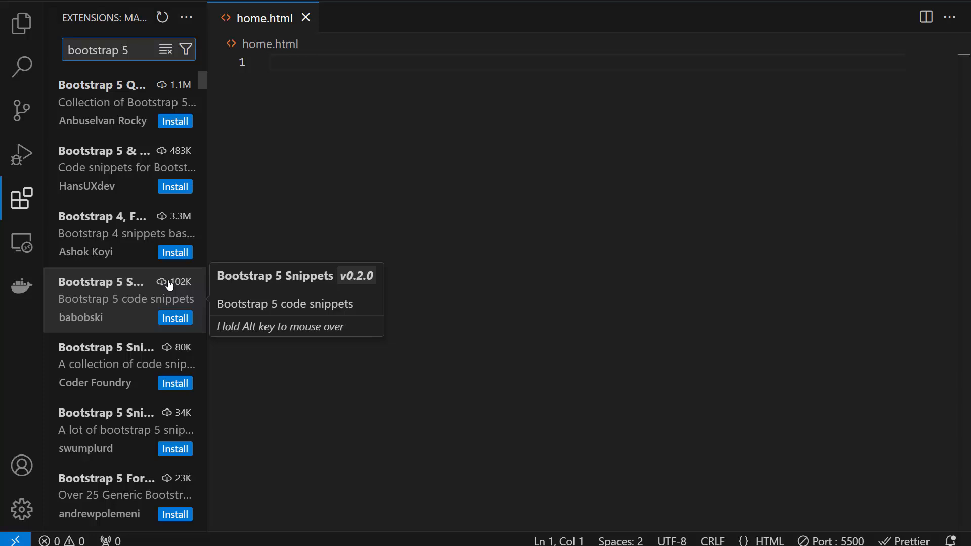
mouse_move(174, 97)
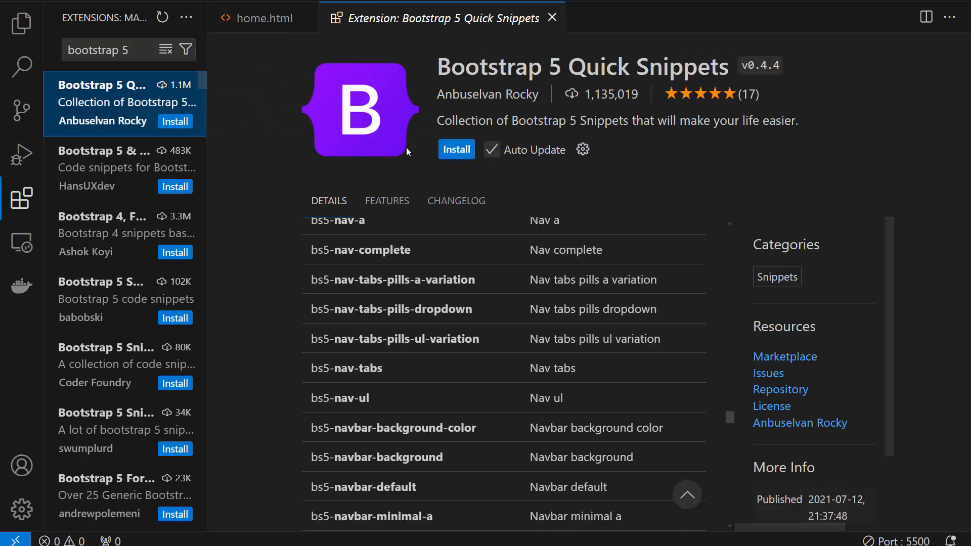
Install Bootstrap 5 Quick Snippets, skim its documentation, and return to the empty home.html
left_click(456, 150)
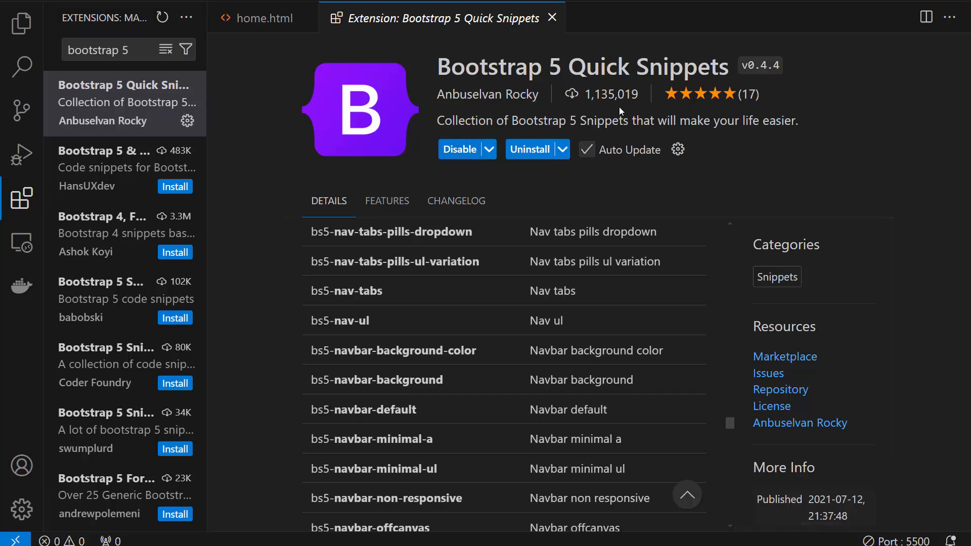
mouse_move(578, 80)
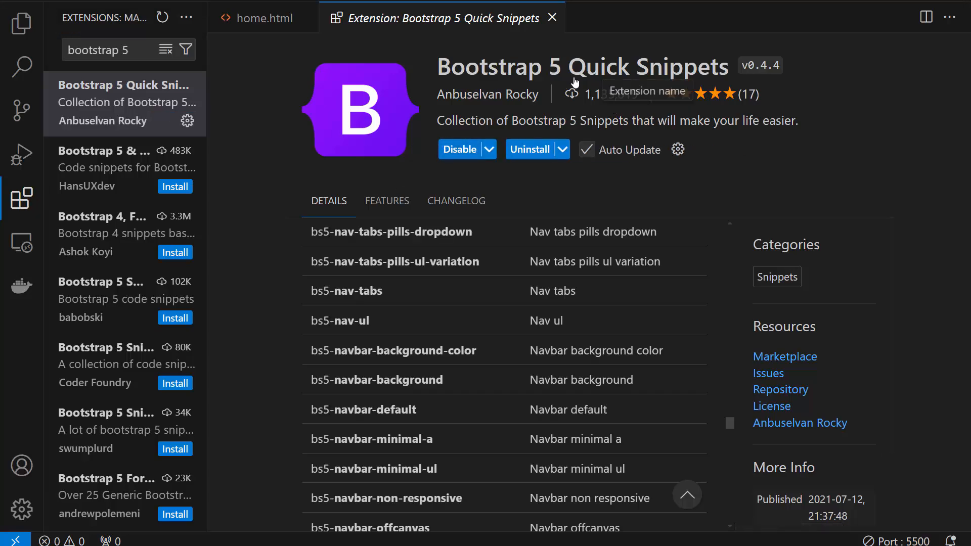
scroll("down", 3)
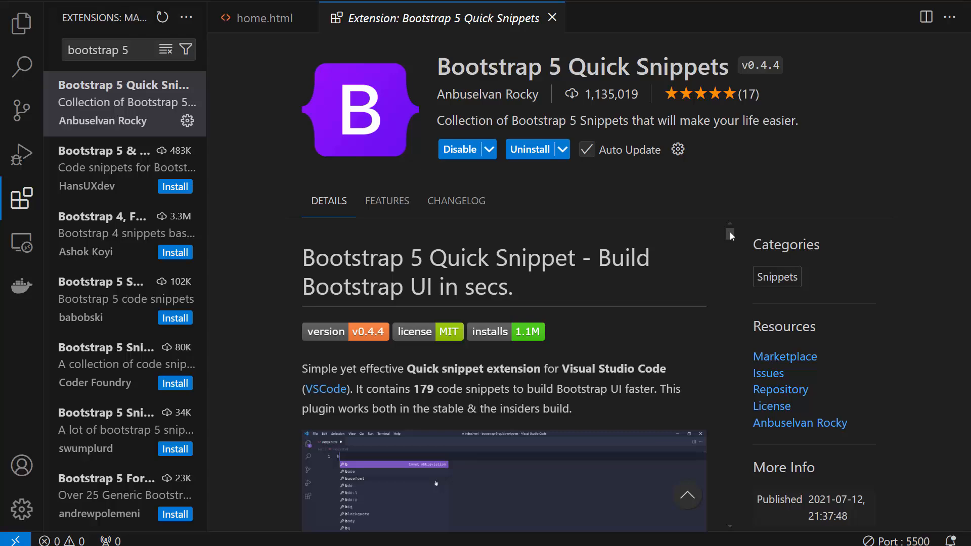
scroll("down", 3)
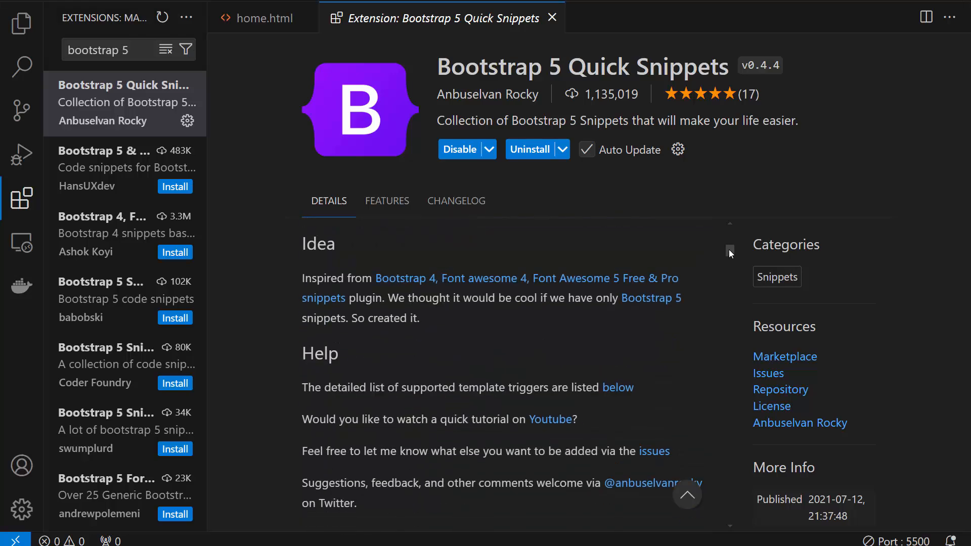
scroll("down", 3)
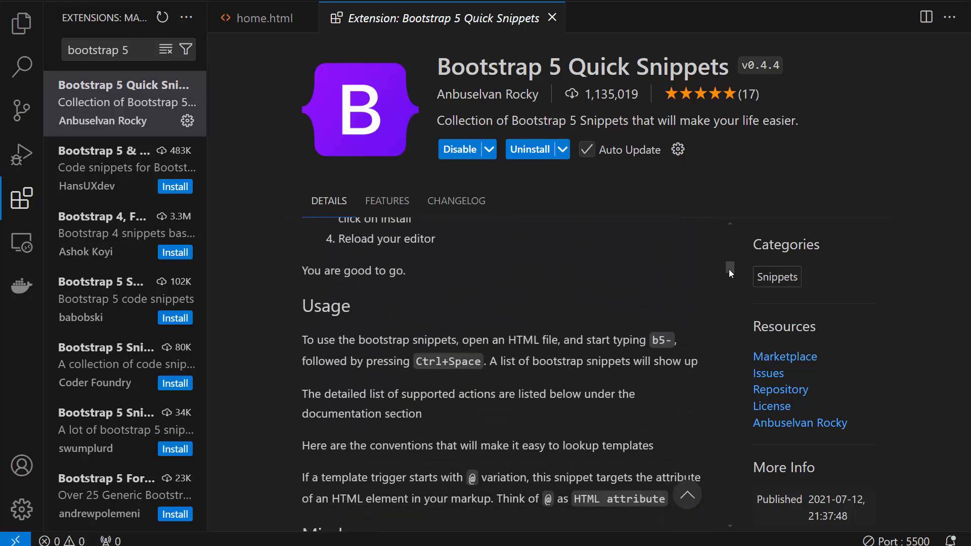
scroll("down", 3)
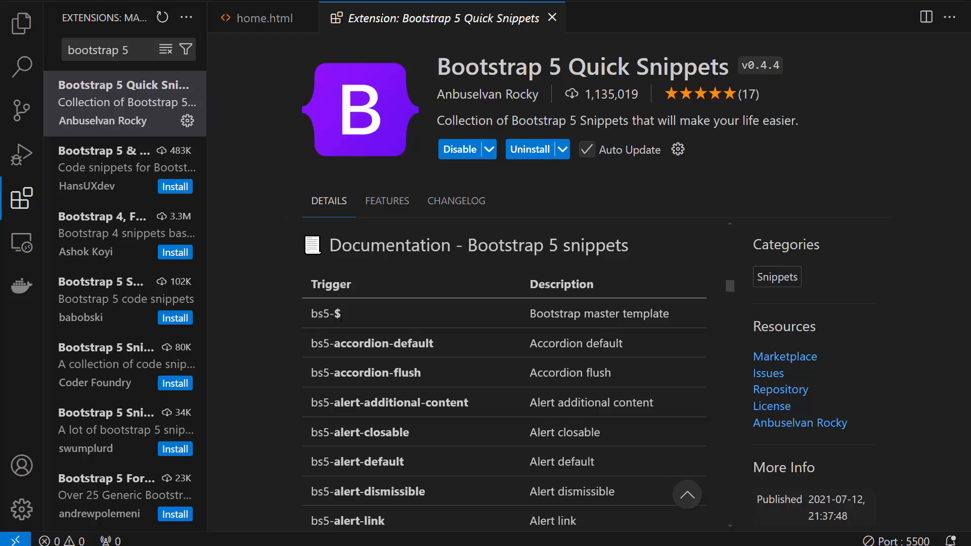
left_click(264, 18)
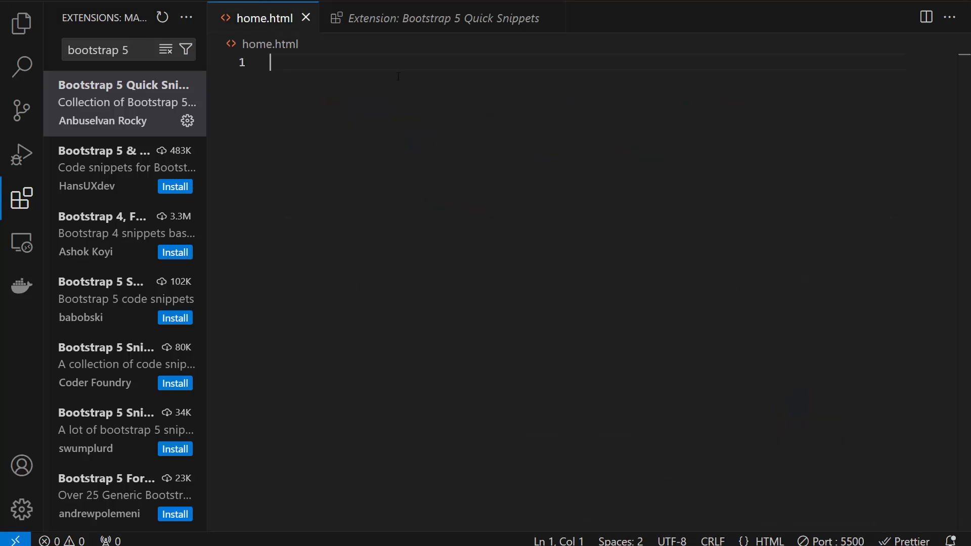
Insert the bs5-$ master template into home.html and review its Bootstrap library includes
type("bs-")
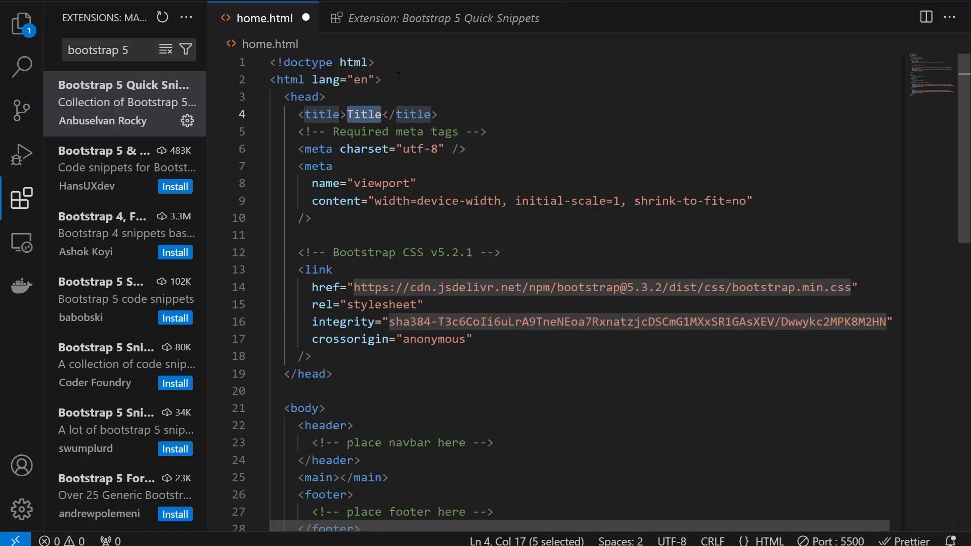
left_click(22, 24)
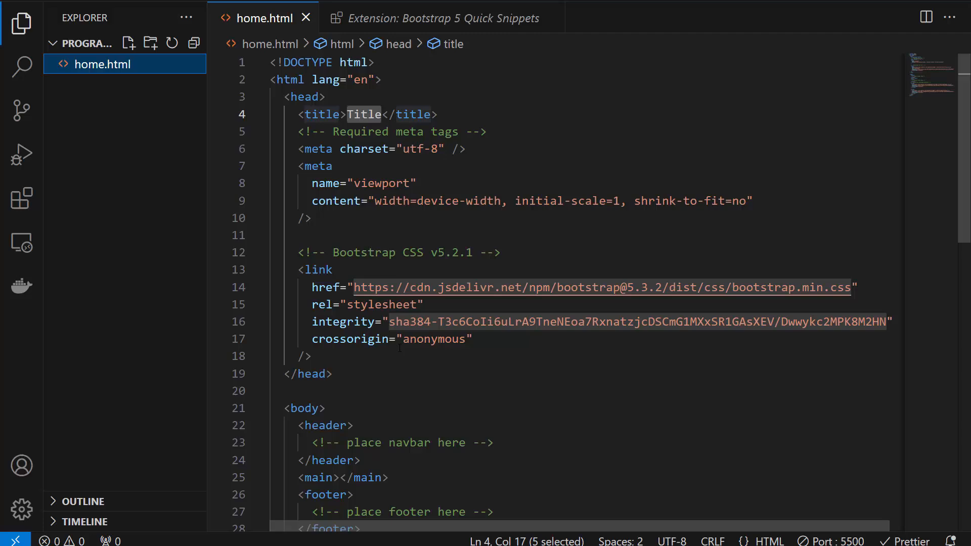
left_click_drag(299, 269, 490, 322)
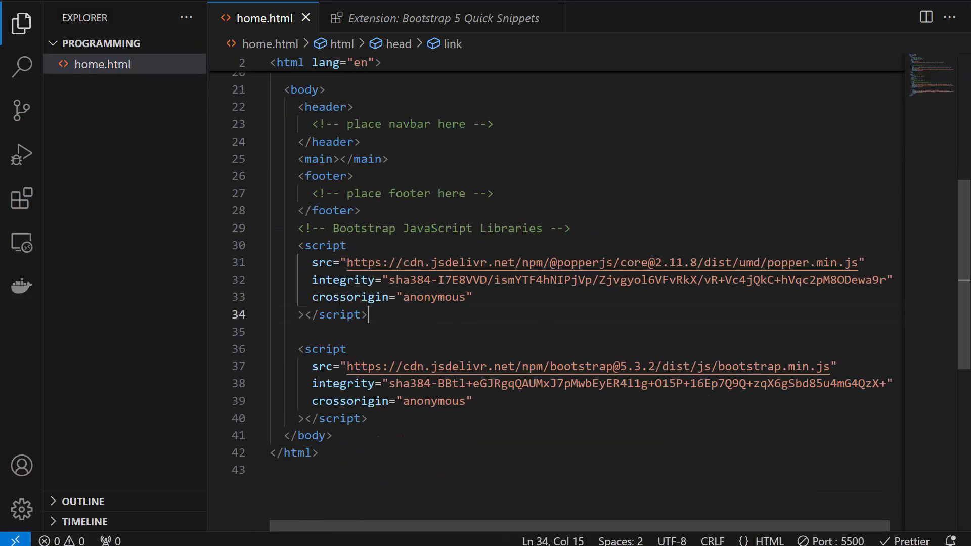
left_click_drag(313, 262, 367, 315)
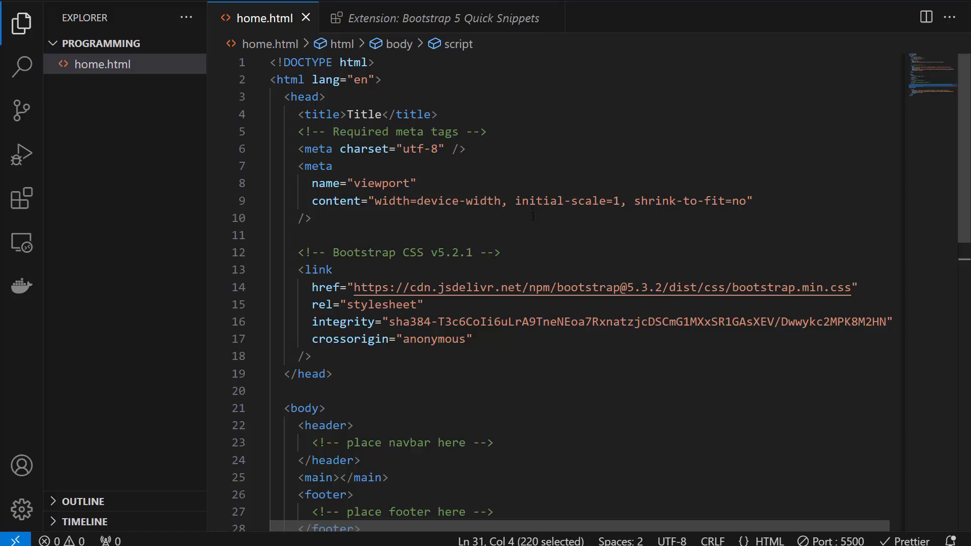
left_click(435, 17)
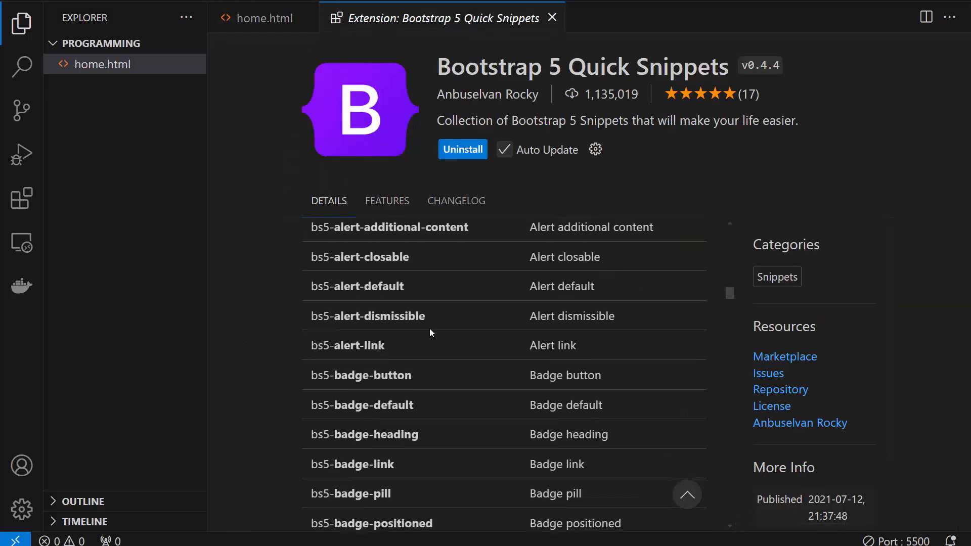
Browse the extension's trigger list down to the bs5-nav entries, then return to home.html
scroll("down", 3)
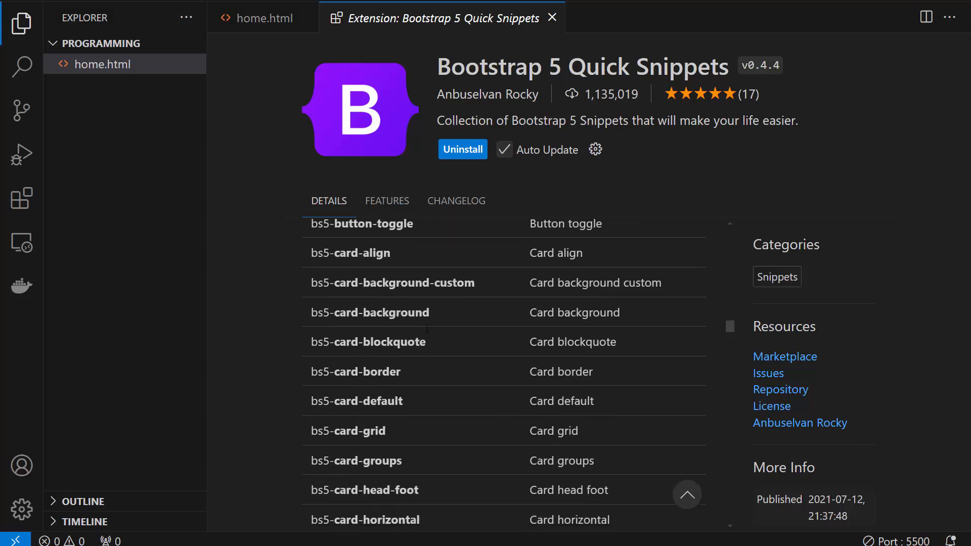
scroll("down", 3)
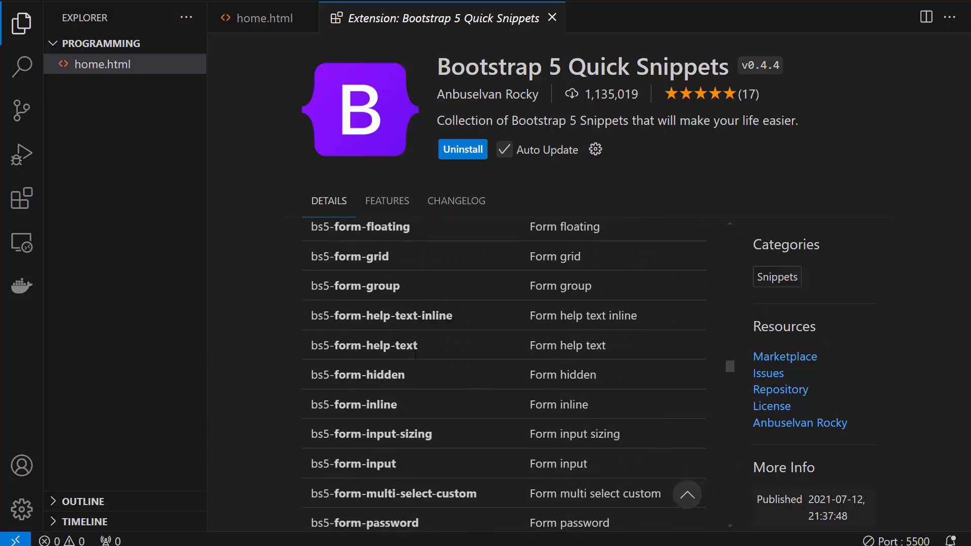
scroll("down", 3)
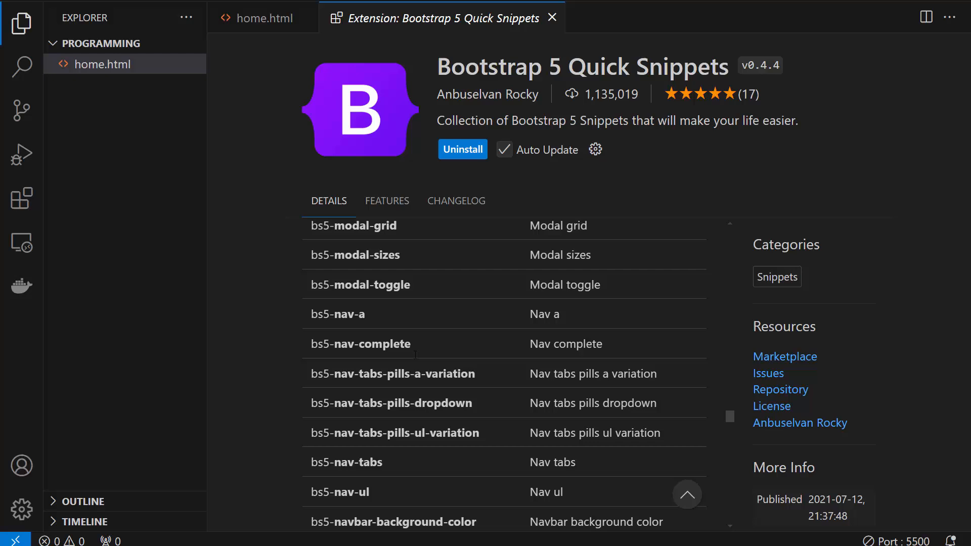
scroll("down", 3)
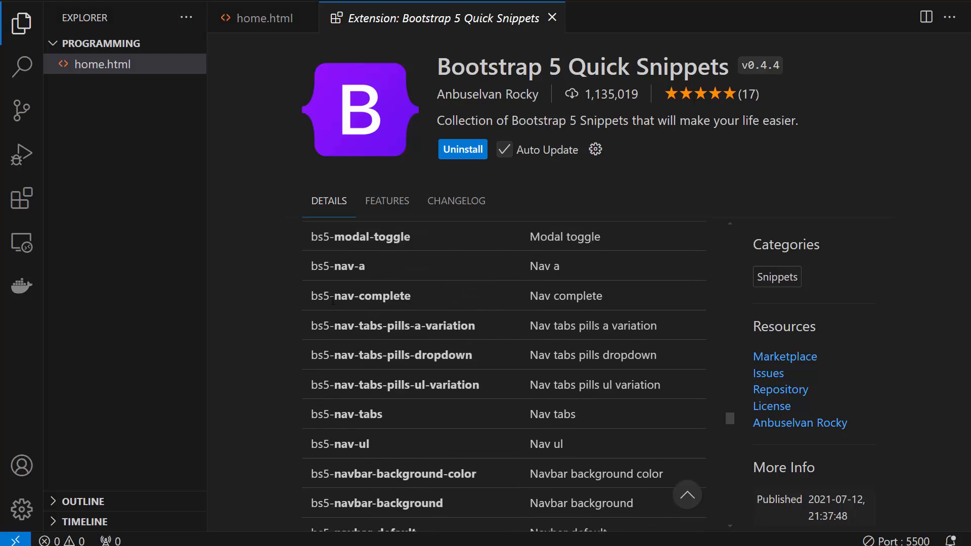
right_click(91, 65)
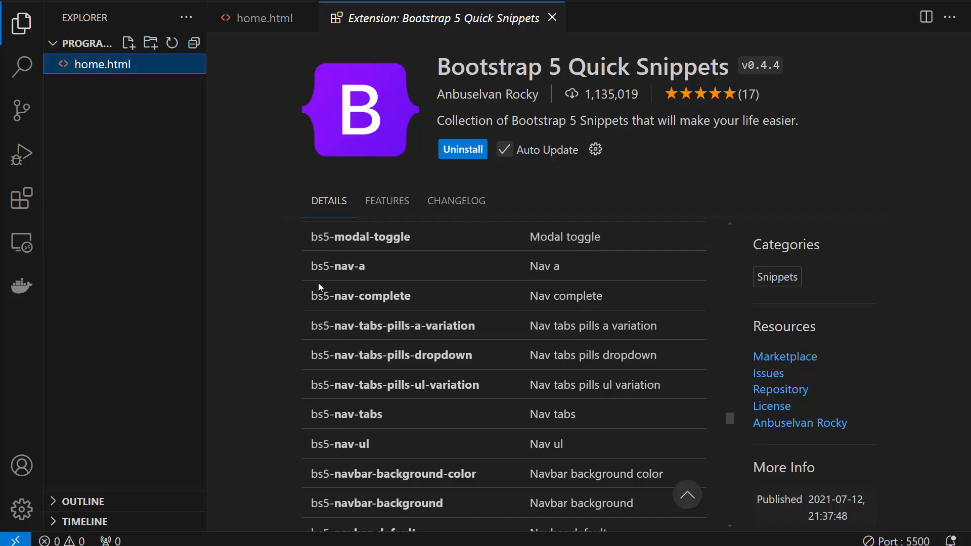
left_click(265, 18)
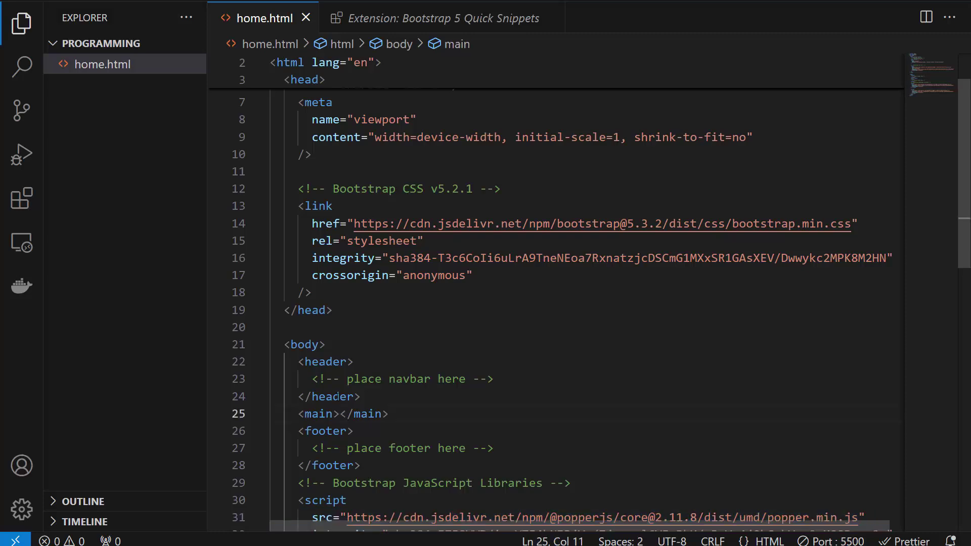
Write 'This is the main section' inside <main> and save home.html
type("THis is the n")
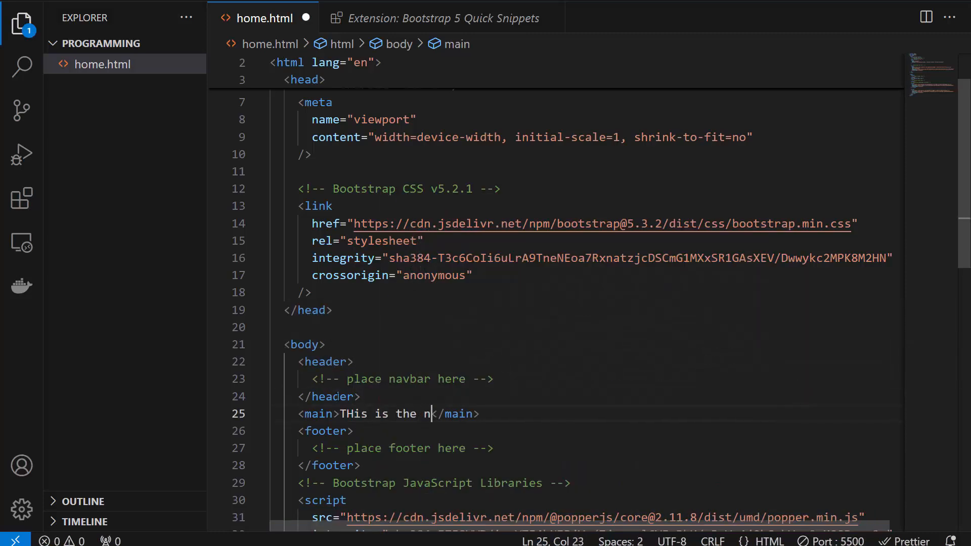
type("ain sectio")
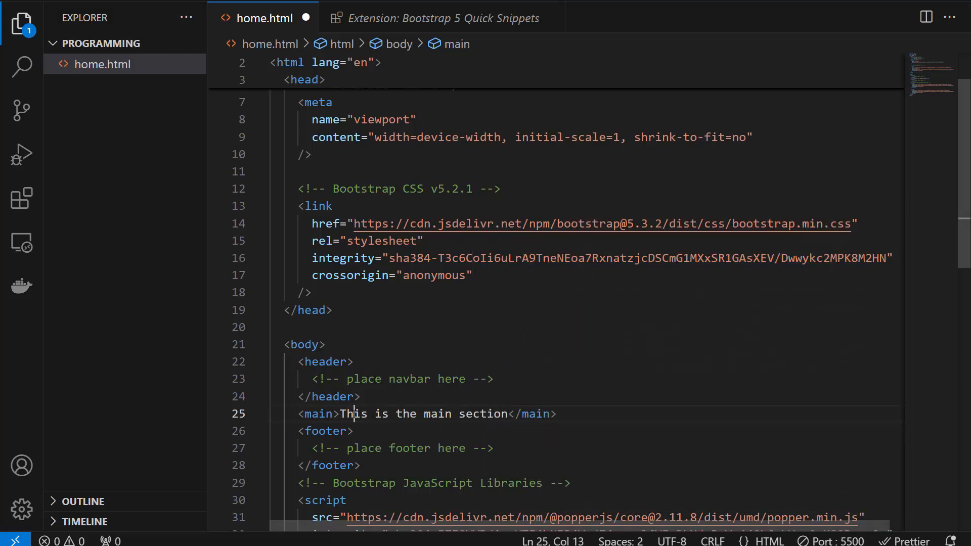
key("ctrl+s")
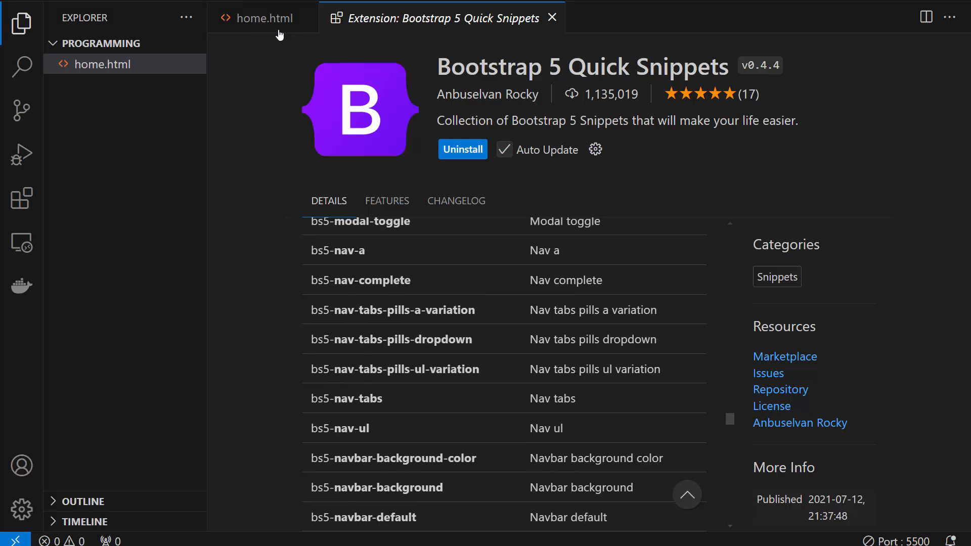
Add a bs5-nav dropdown snippet under the navbar comment and preview the nav bar in the browser
left_click(264, 18)
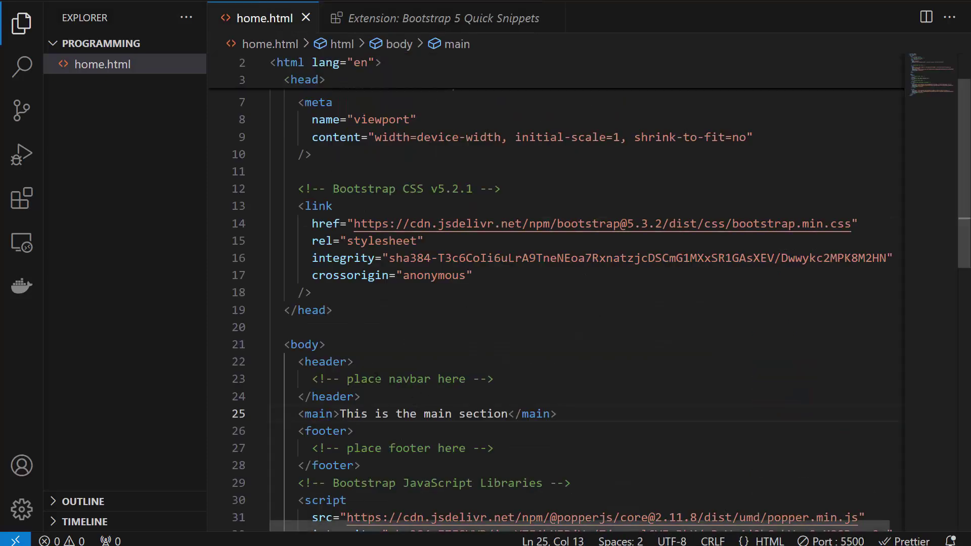
key("Enter")
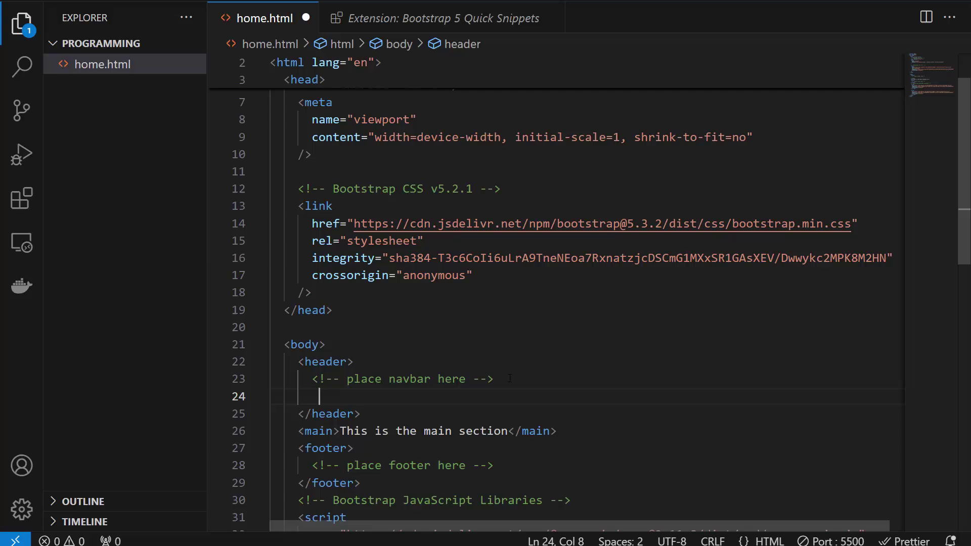
type("bs5")
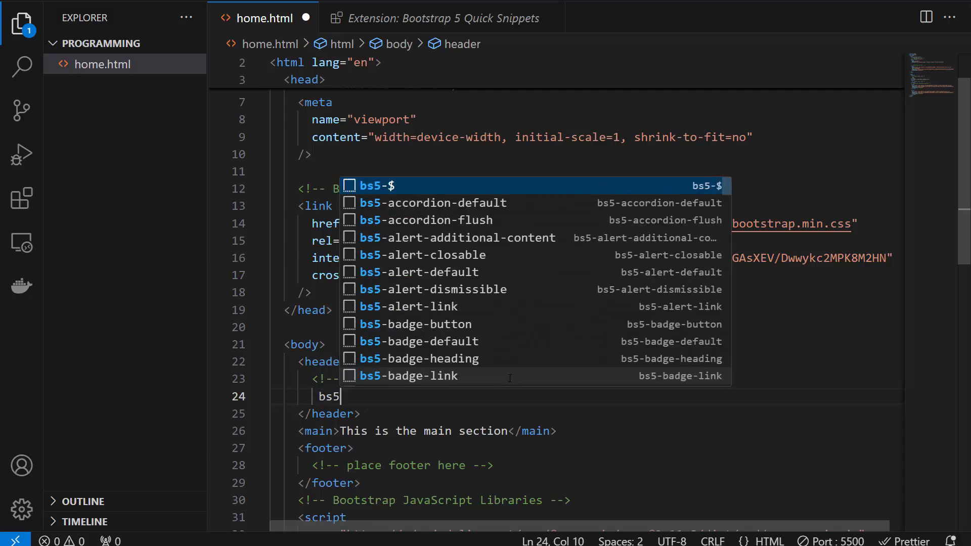
type("na")
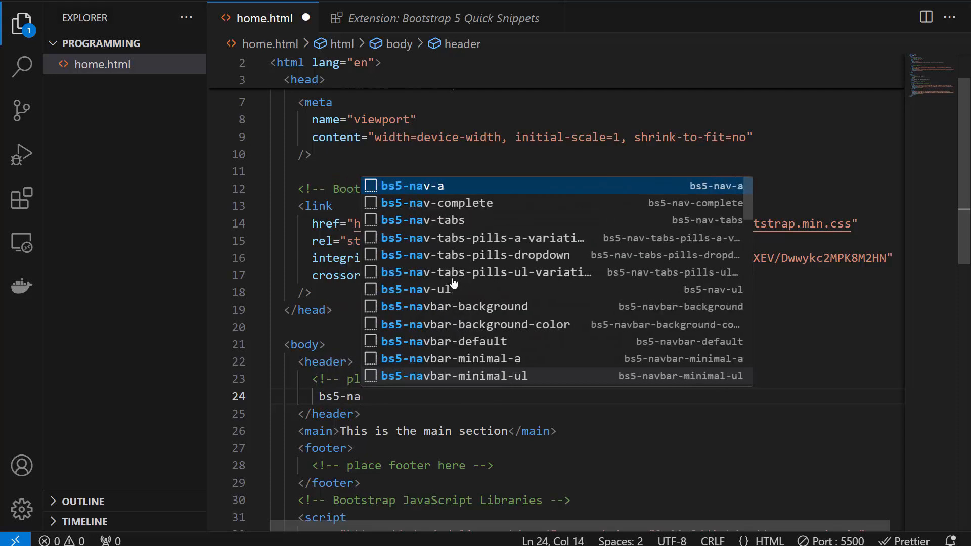
scroll("down", 3)
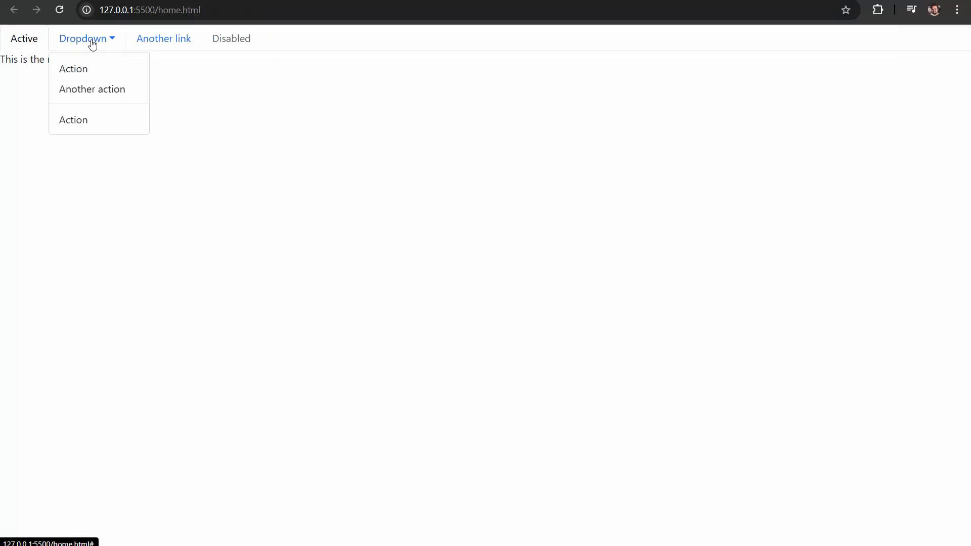
left_click(86, 39)
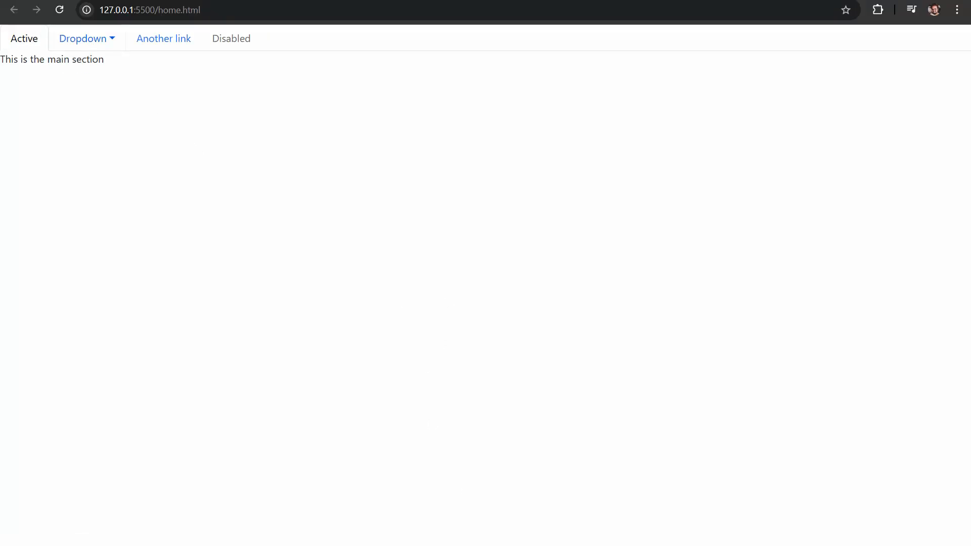